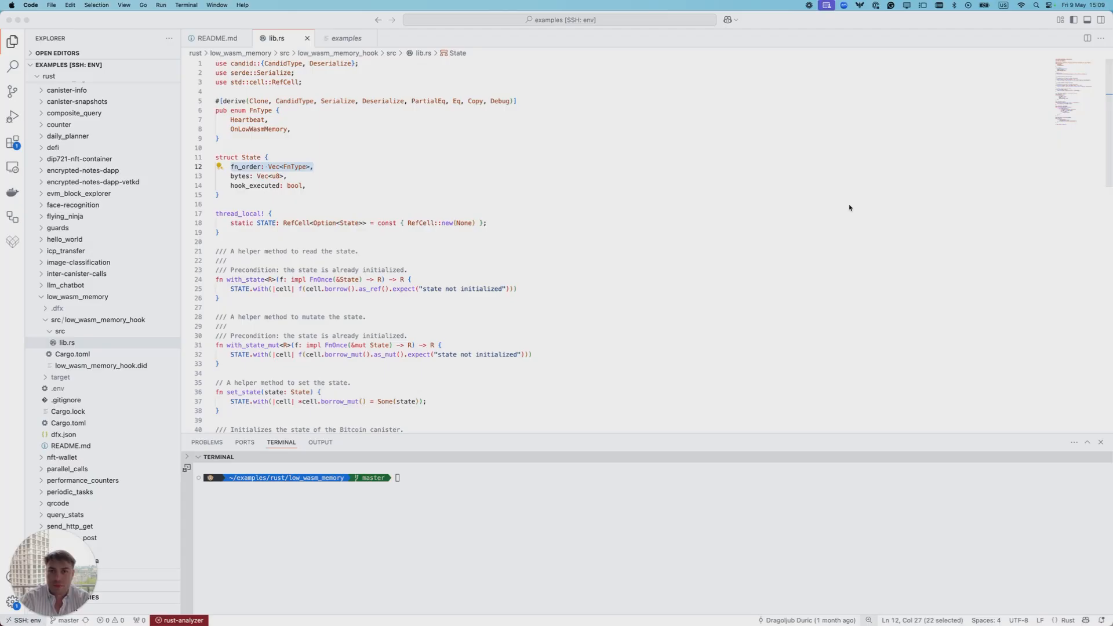
mouse_move(703, 171)
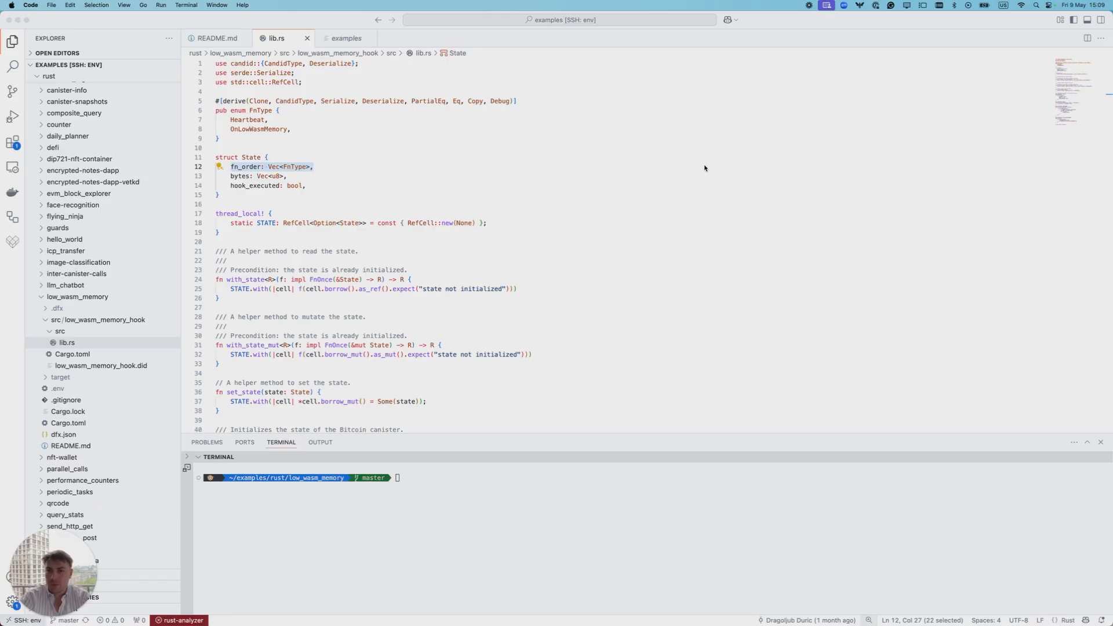
mouse_move(681, 138)
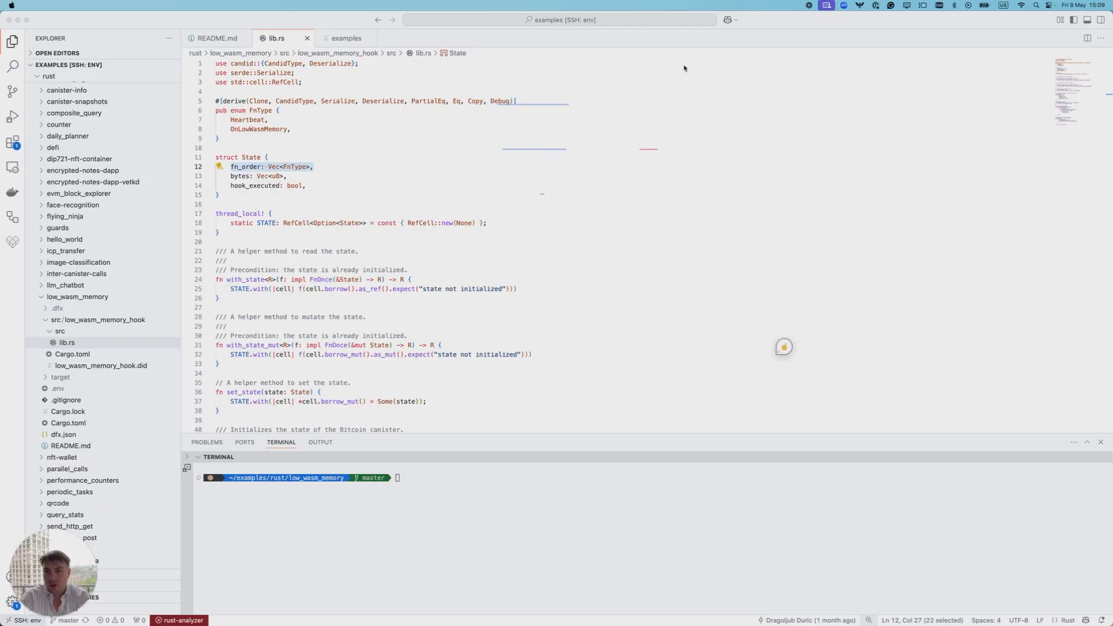
mouse_move(774, 68)
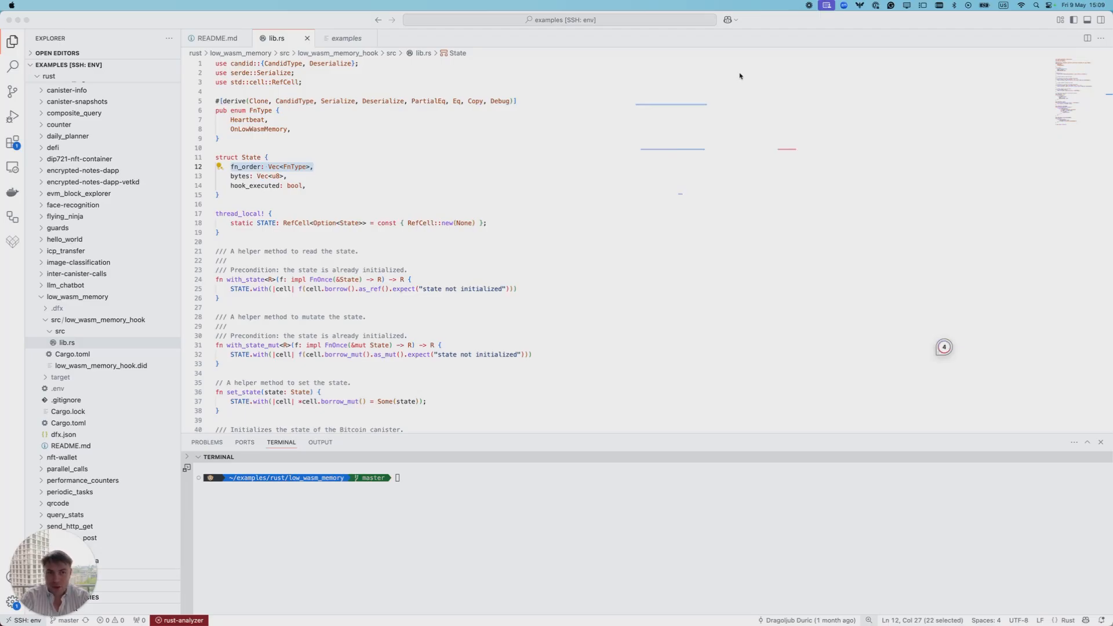
mouse_move(816, 95)
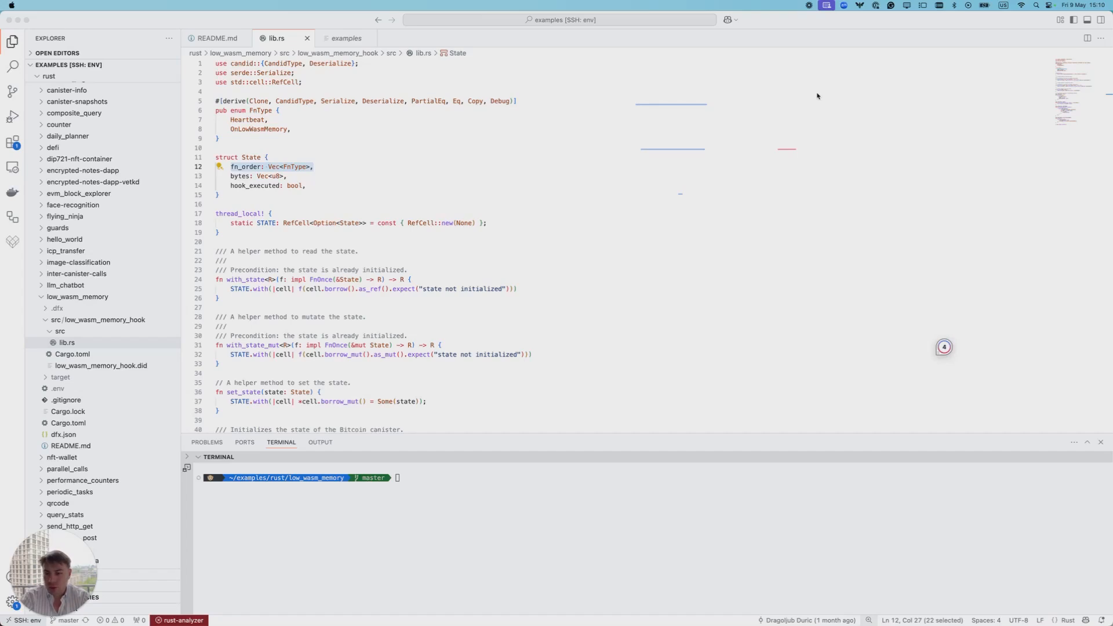
mouse_move(814, 89)
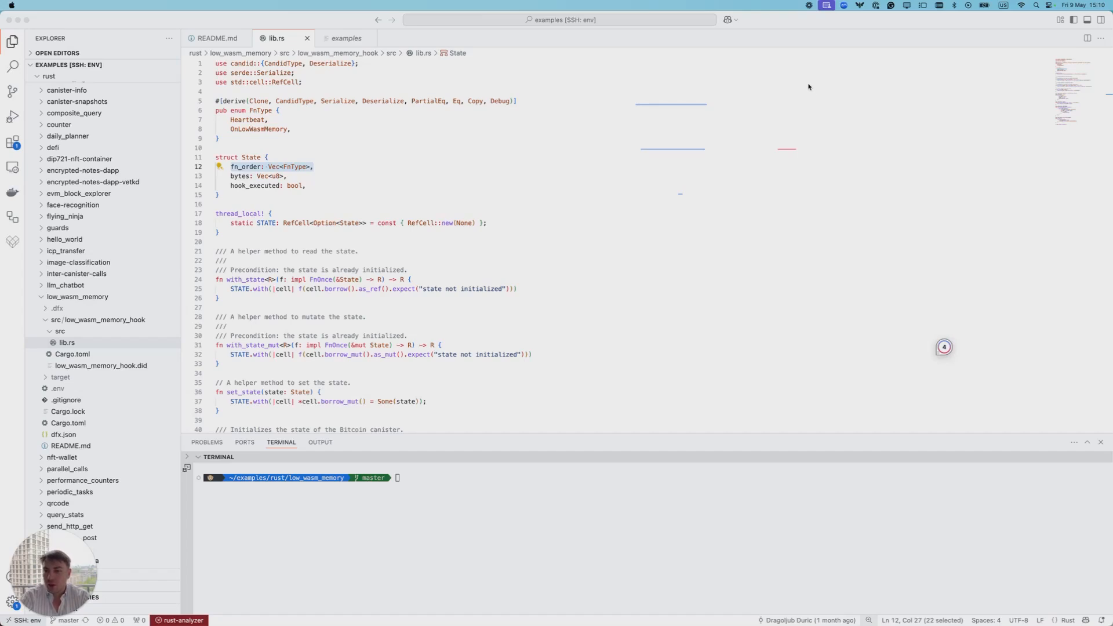
mouse_move(481, 51)
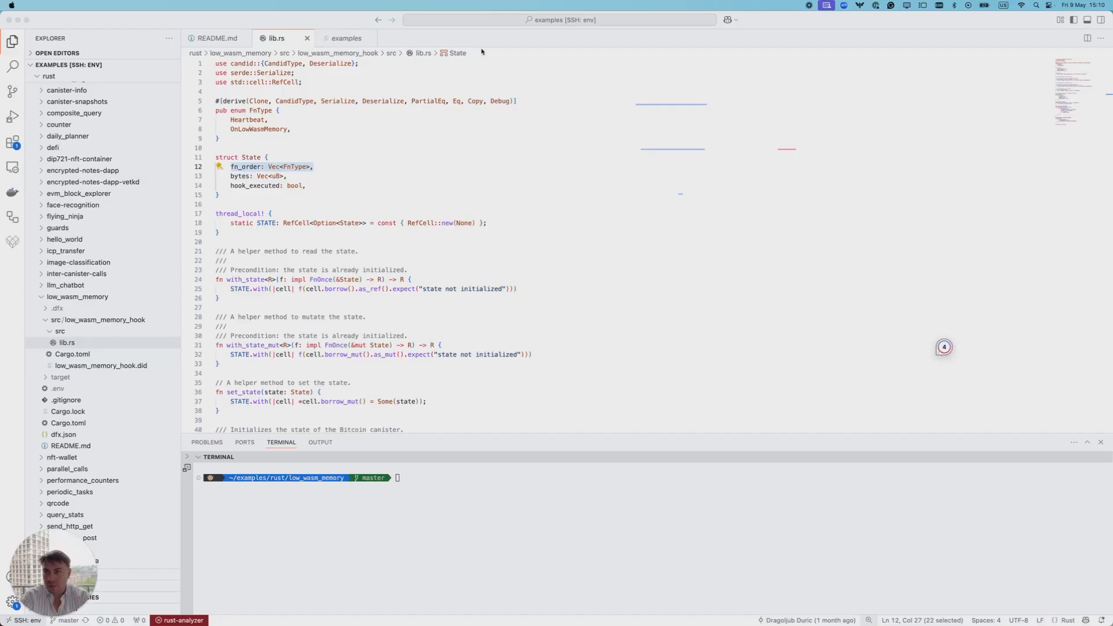
- Review the FnType enum and the State struct fields fn_order, bytes and hook_executed in lib.rs
click(328, 112)
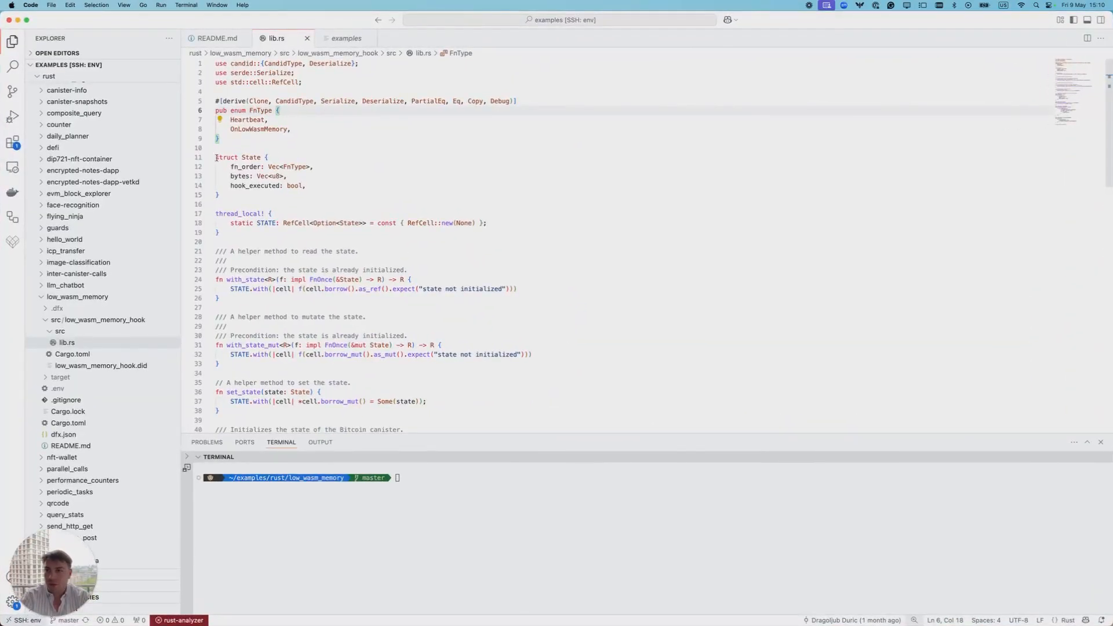
click(218, 193)
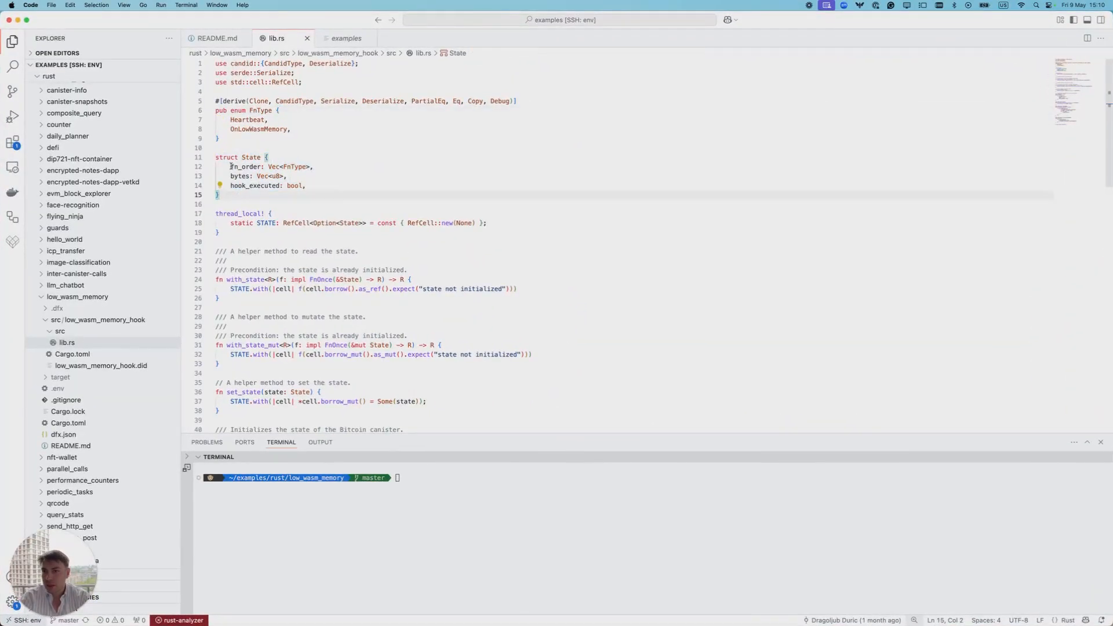
click(241, 167)
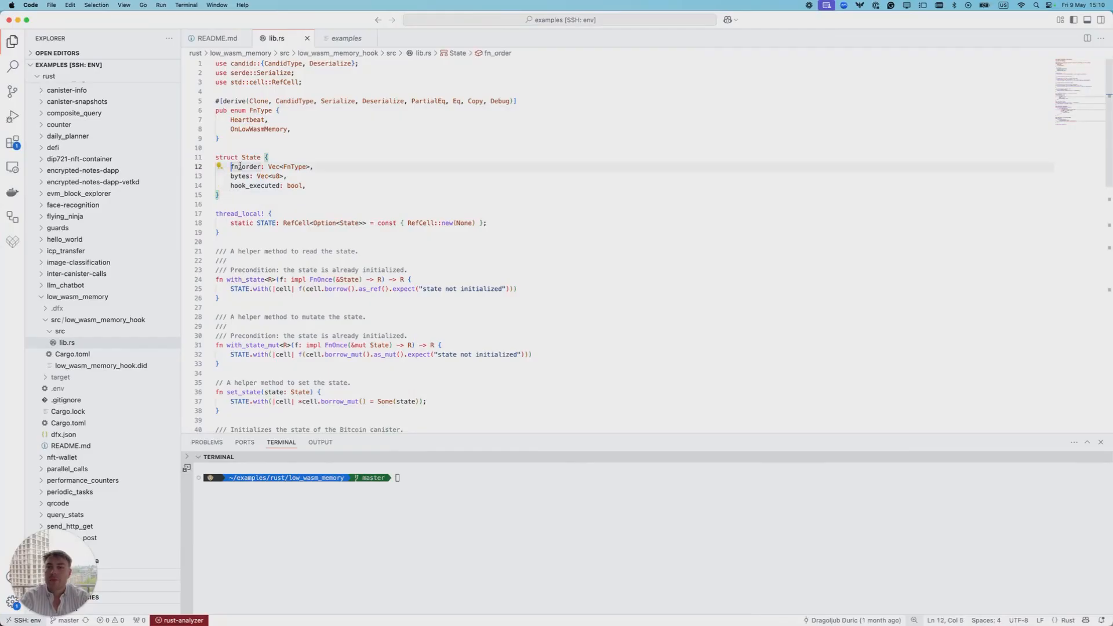
double_click(292, 167)
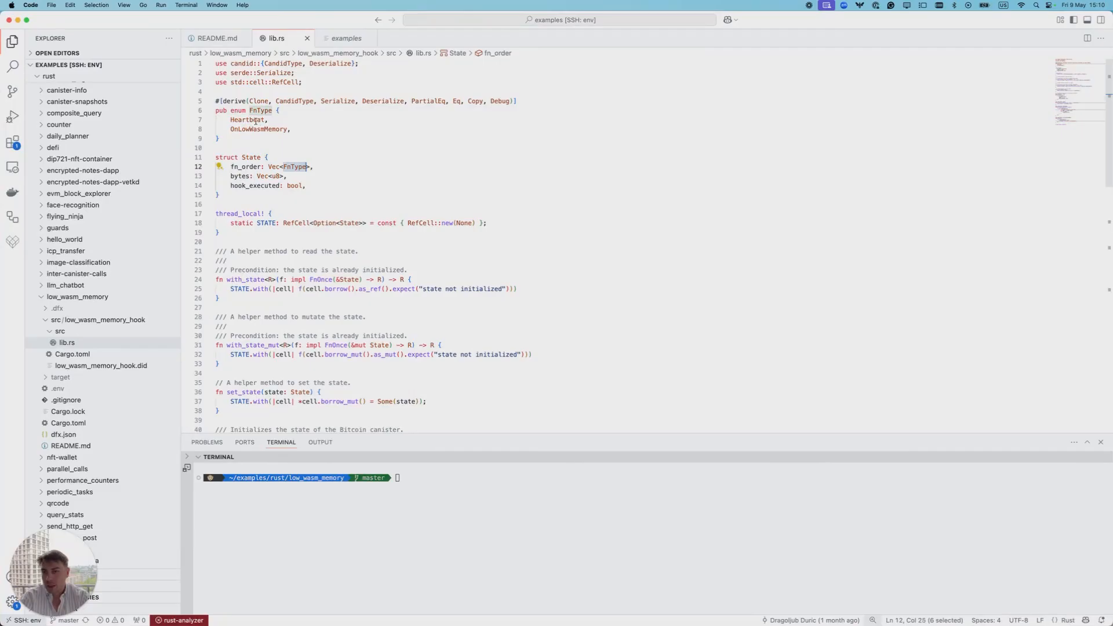
click(260, 129)
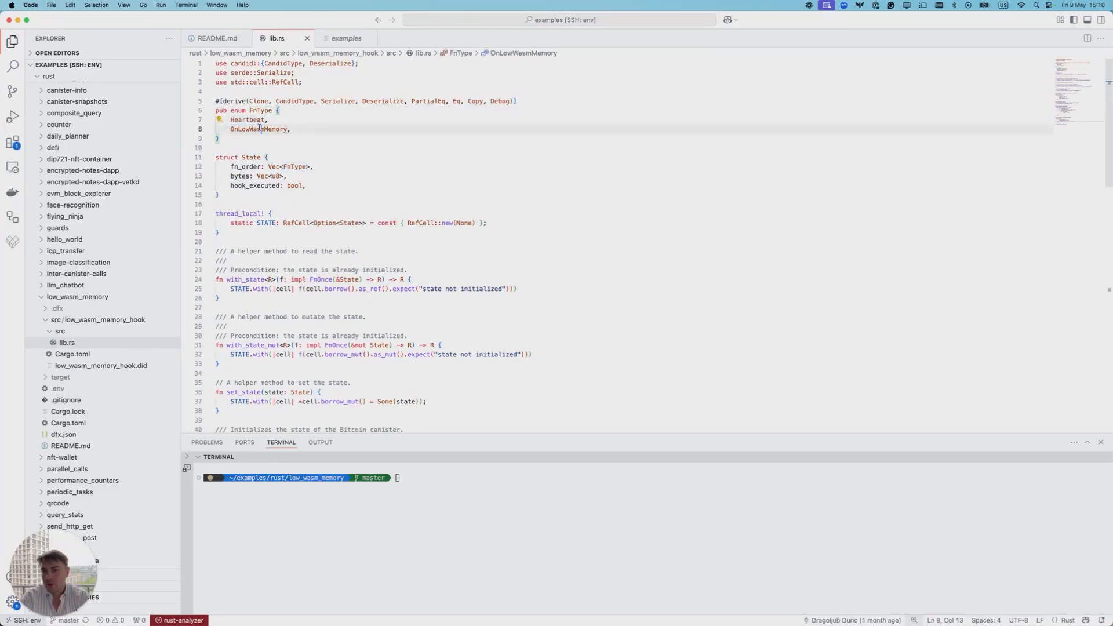
double_click(260, 129)
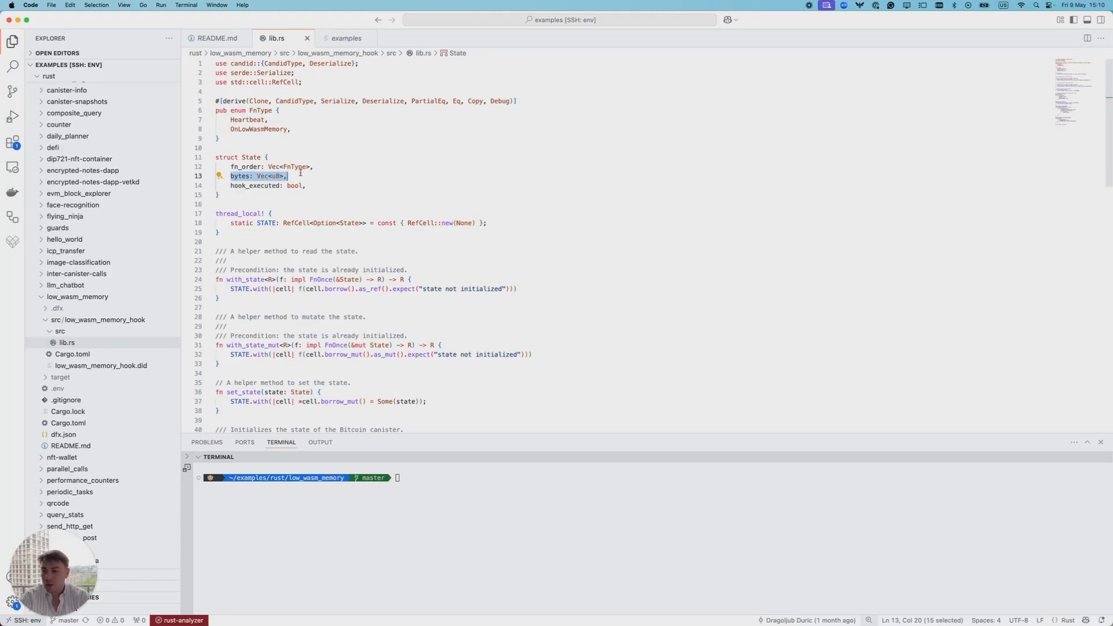
mouse_move(231, 186)
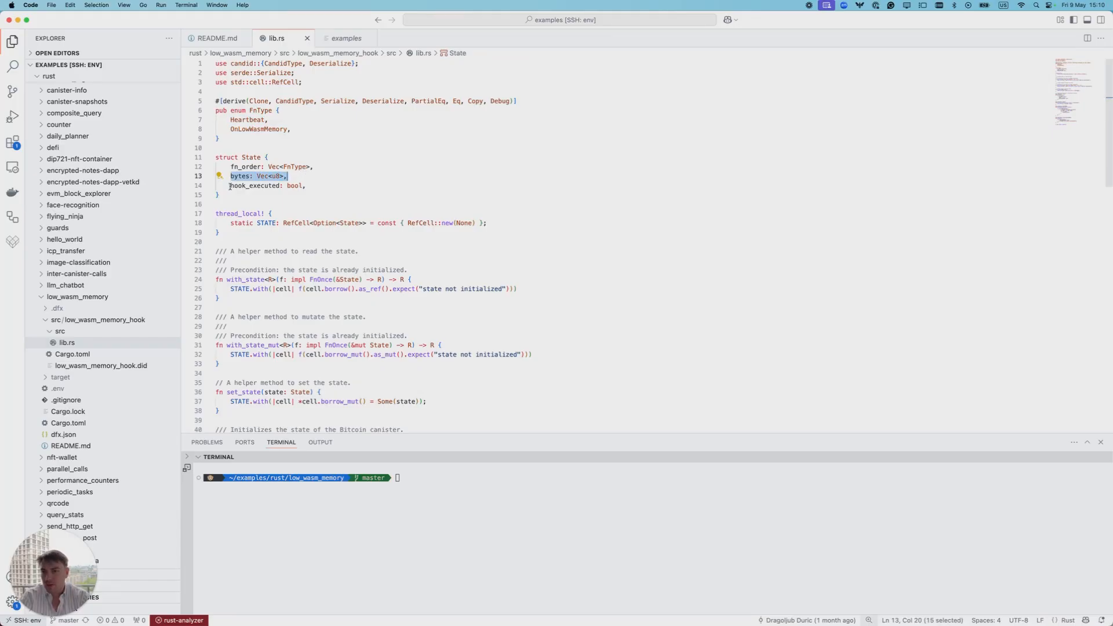
click(268, 185)
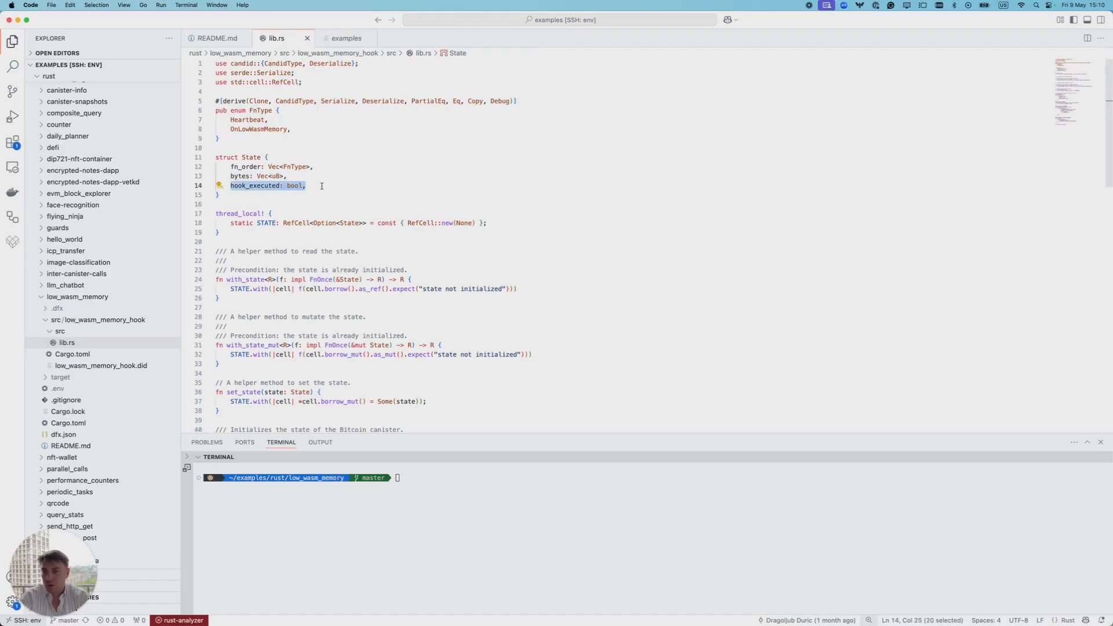
- Walk down to the on_low_wasm_memory hook and export_candid, then focus the integrated terminal
scroll(down, 3)
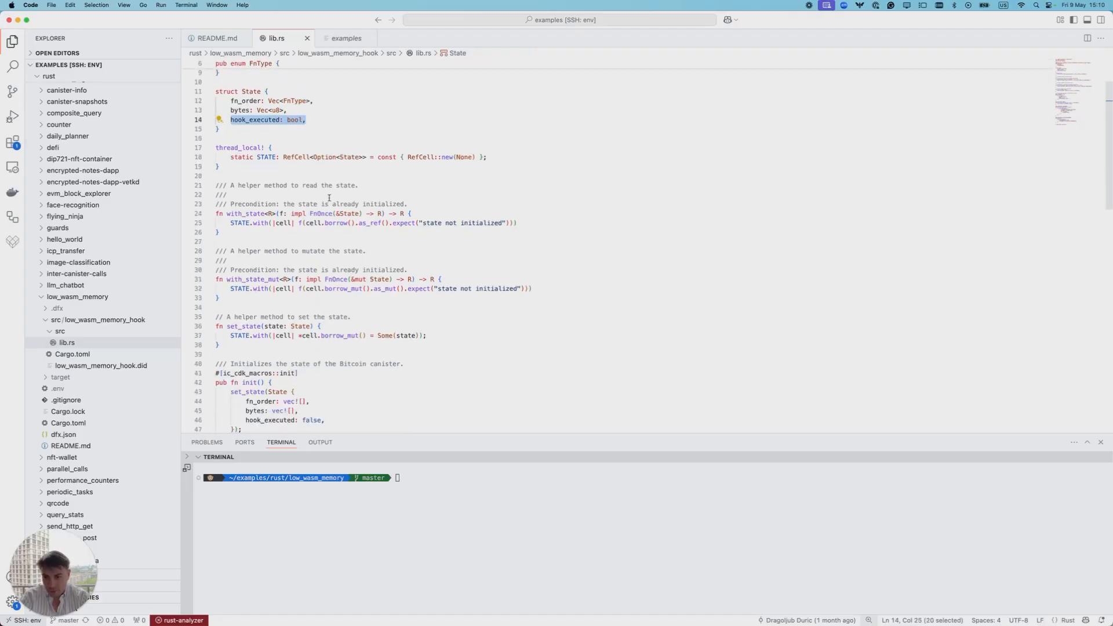
scroll(down, 3)
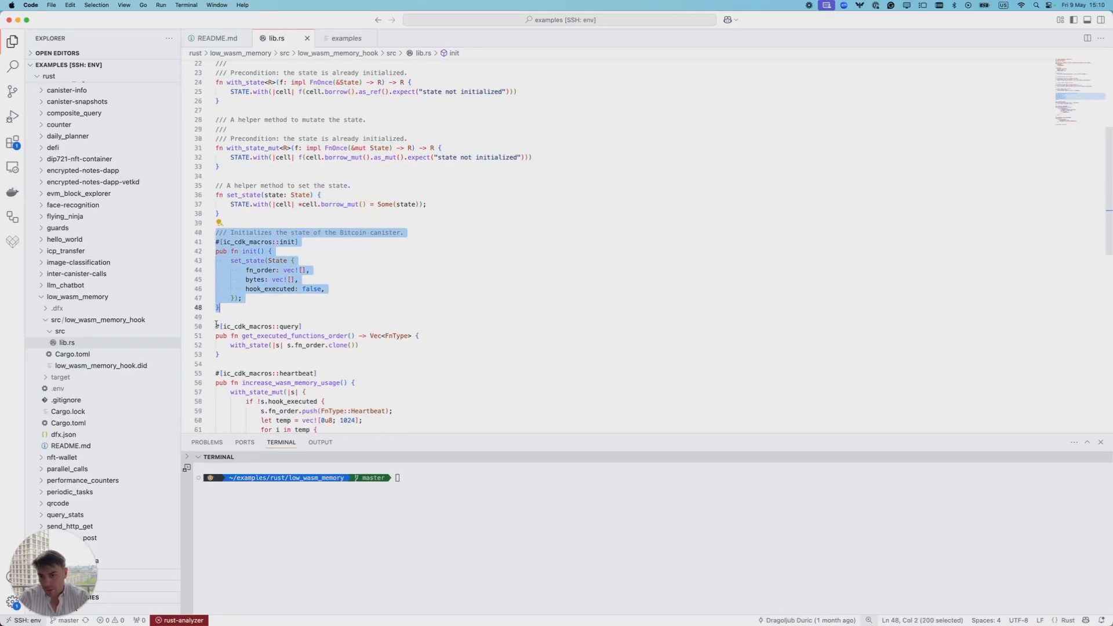
click(319, 331)
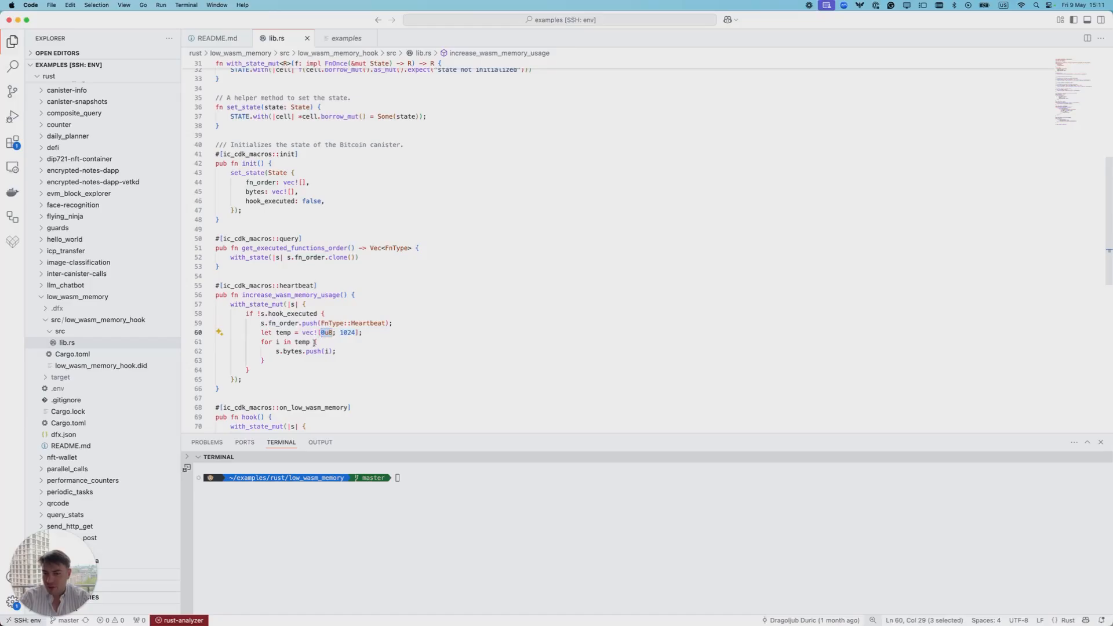
mouse_move(354, 343)
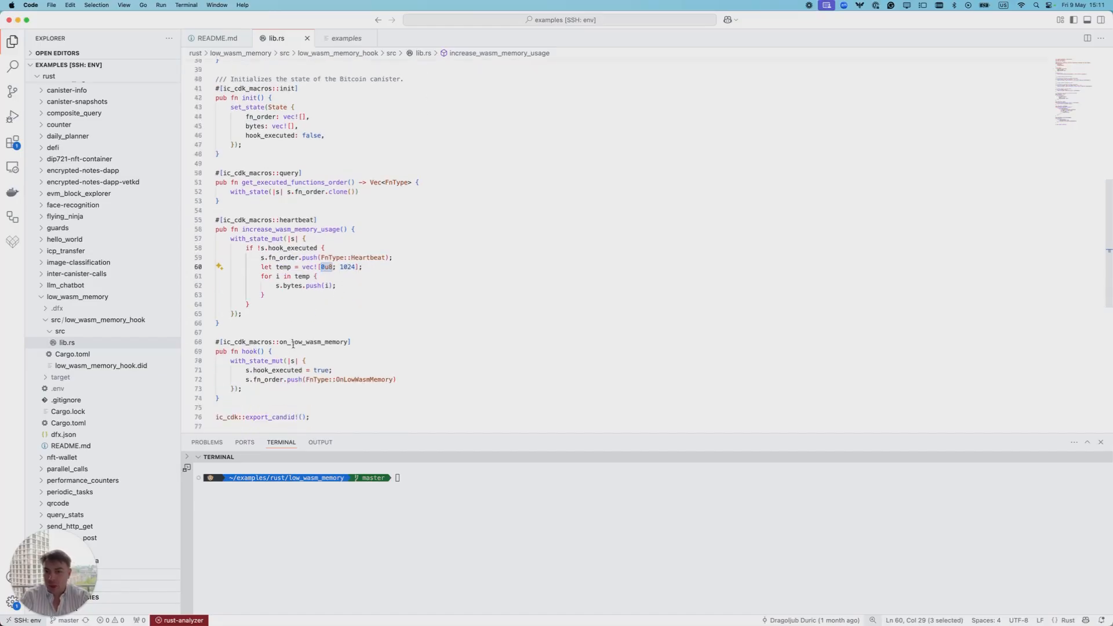
scroll(up, 3)
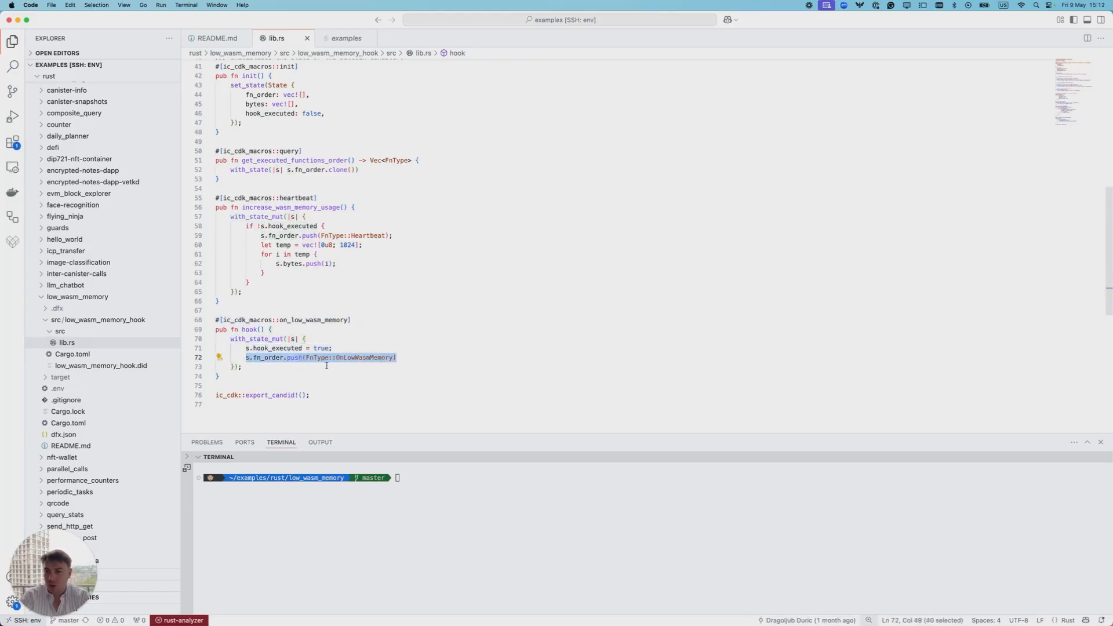
click(468, 490)
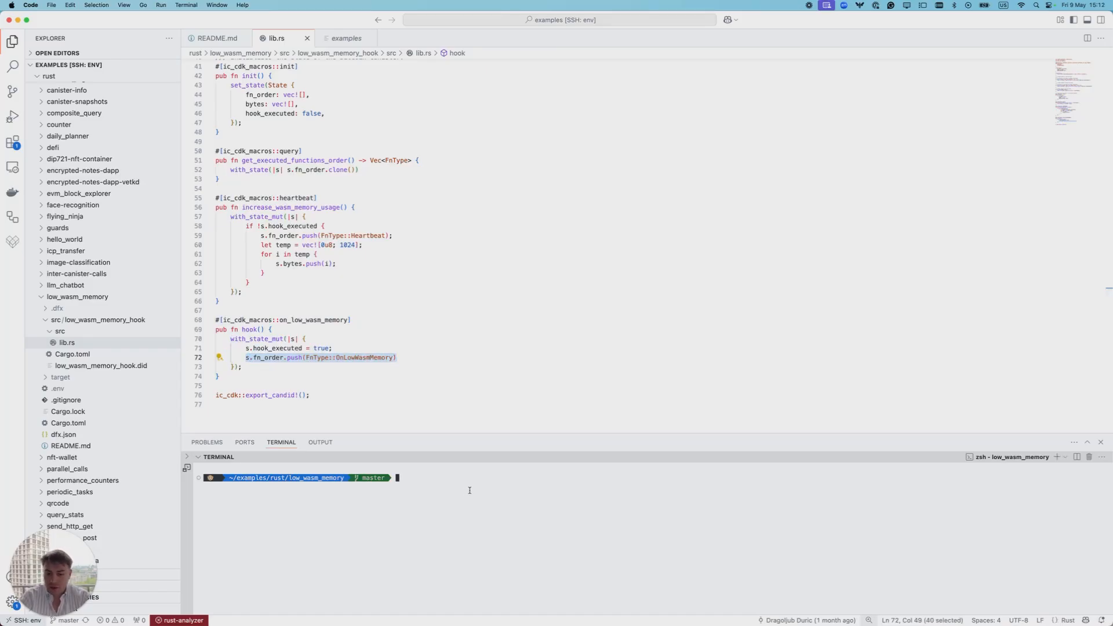
- Start a clean local dfx replica in the background and queue dfx deploy low_wasm_memory_hook
text(dfx stop)
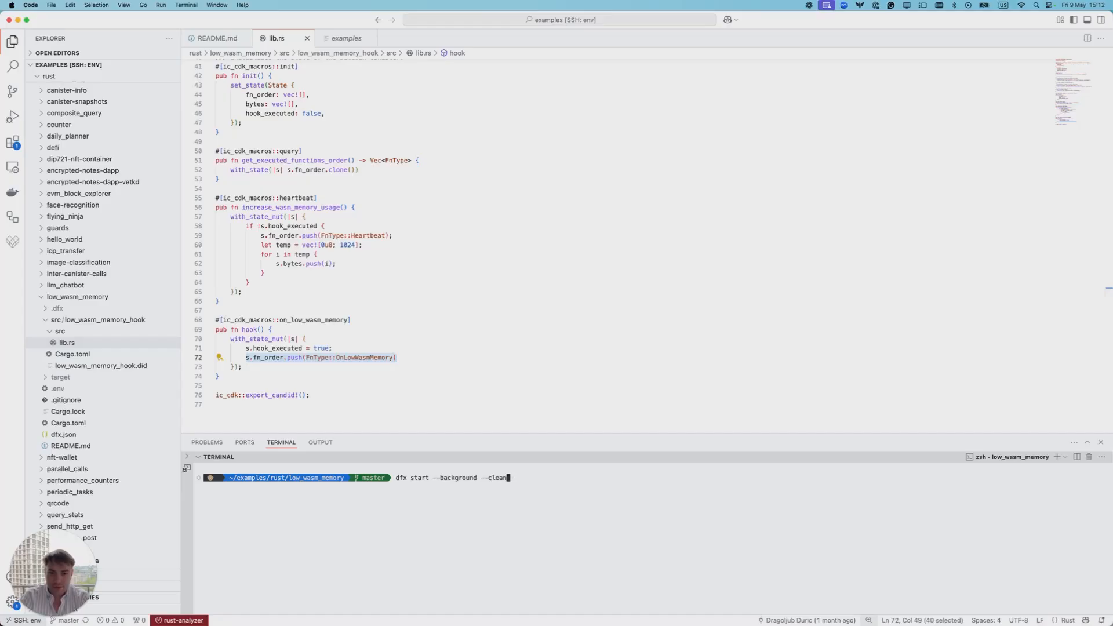
key(Return)
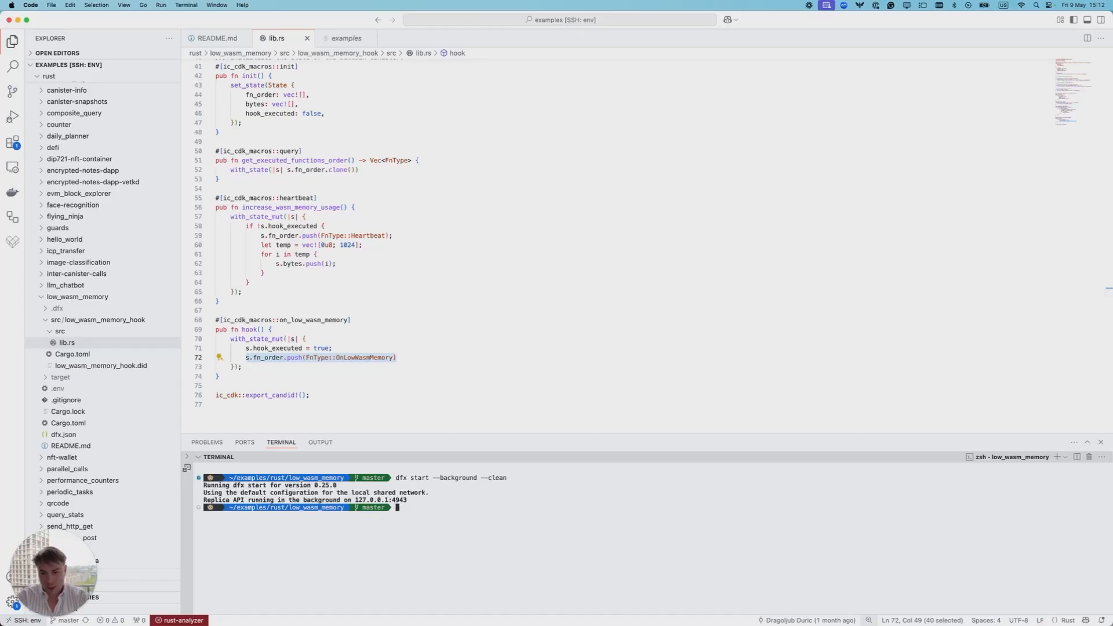
text(dfx deploy low_wasm_memory_hook)
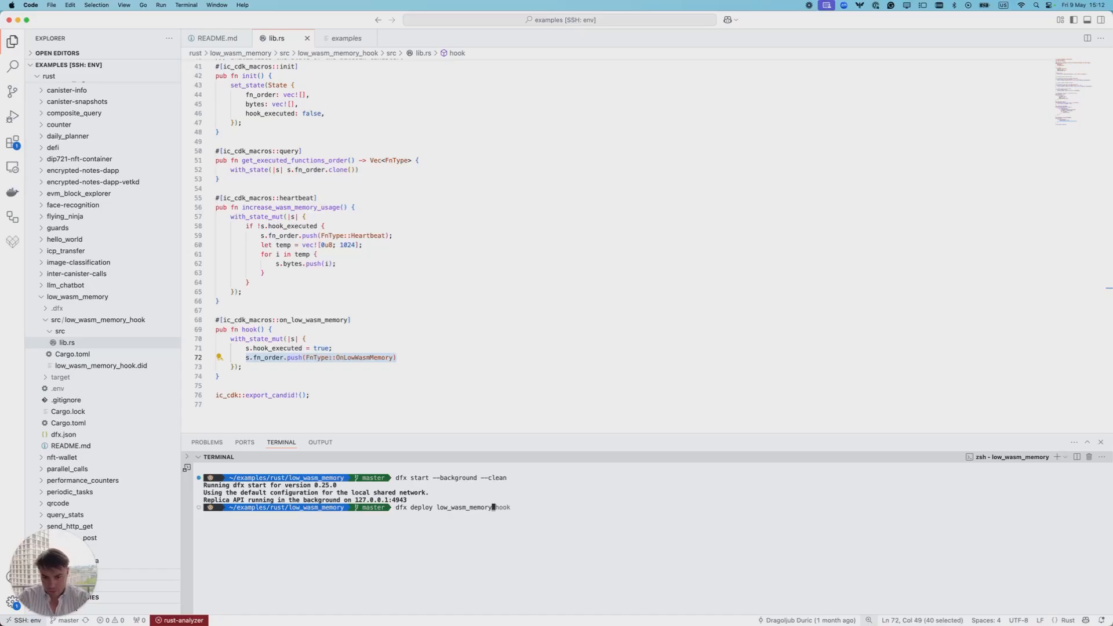
- Run the local deployment of the low_wasm_memory_hook canister
key(Return)
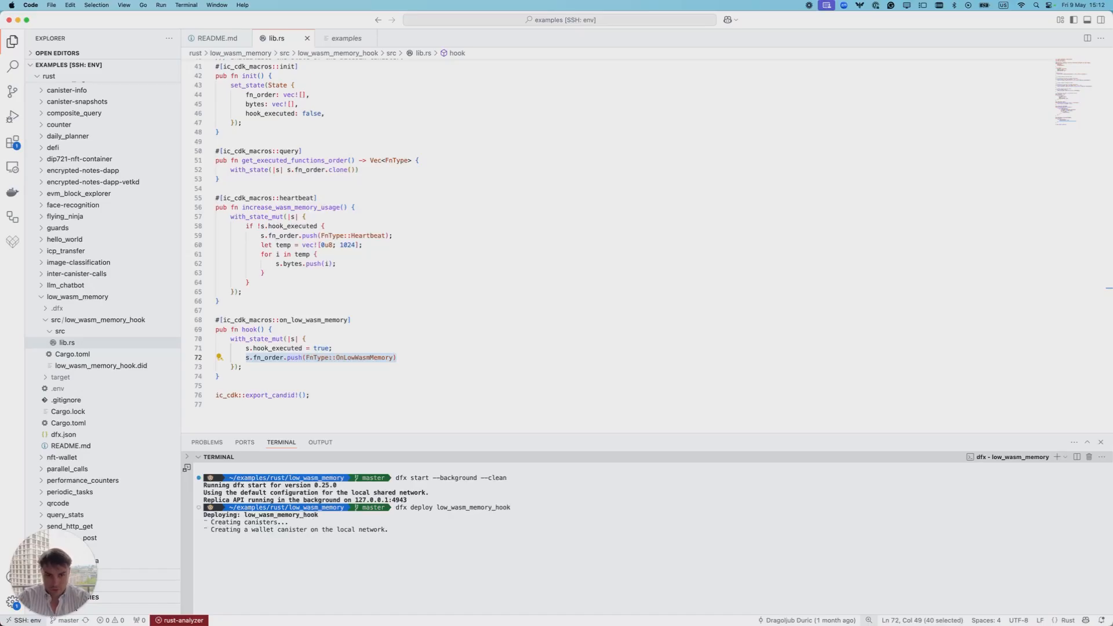
mouse_move(617, 336)
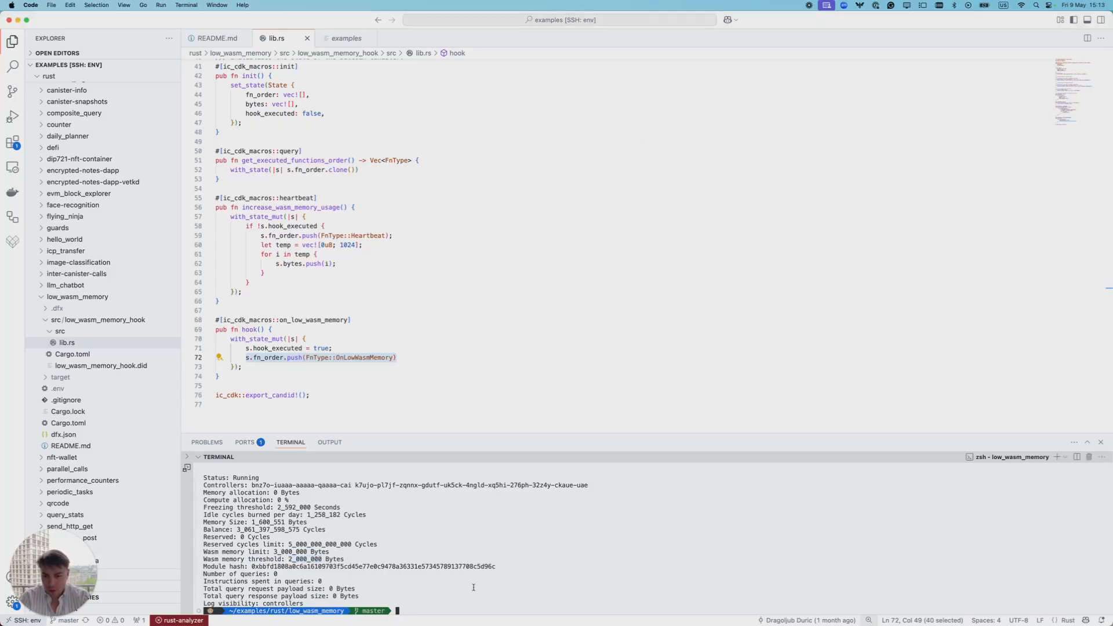
- Check the canister status, then run the get_executed_functions_order query on low_wasm_memory_hook
text(dfx canister status low_wasm_memory_hook)
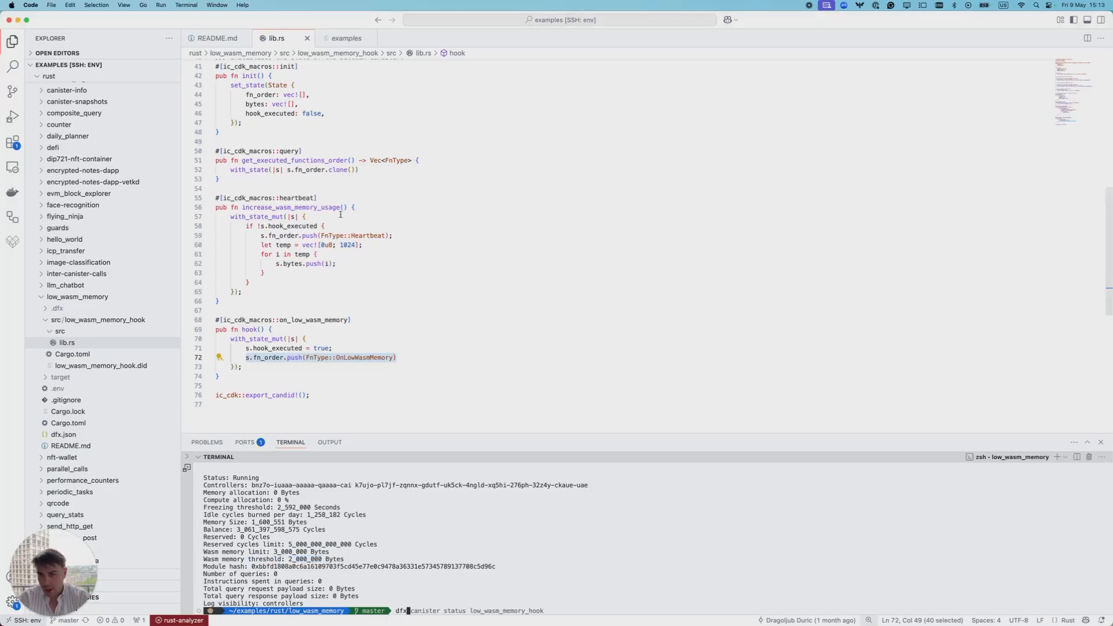
click(320, 160)
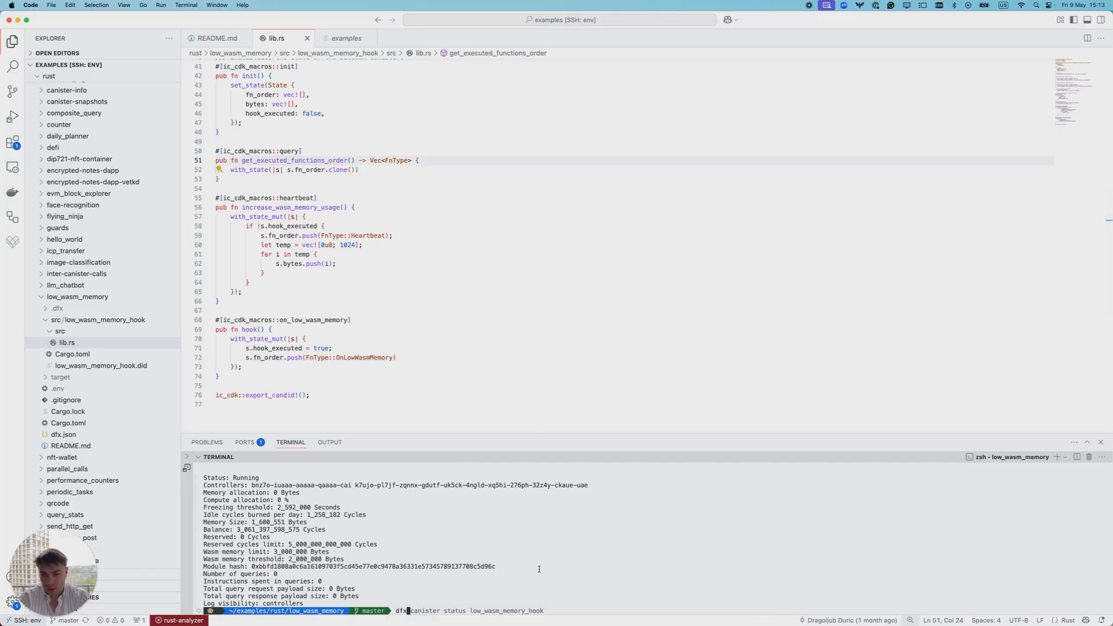
text(dfx cabus)
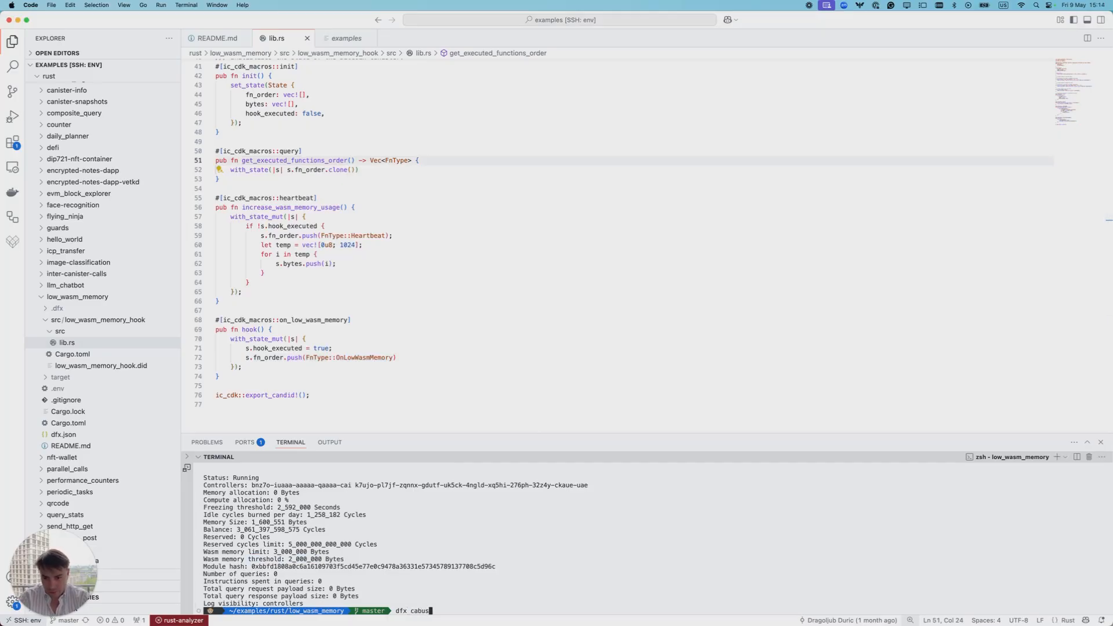
text(canister a)
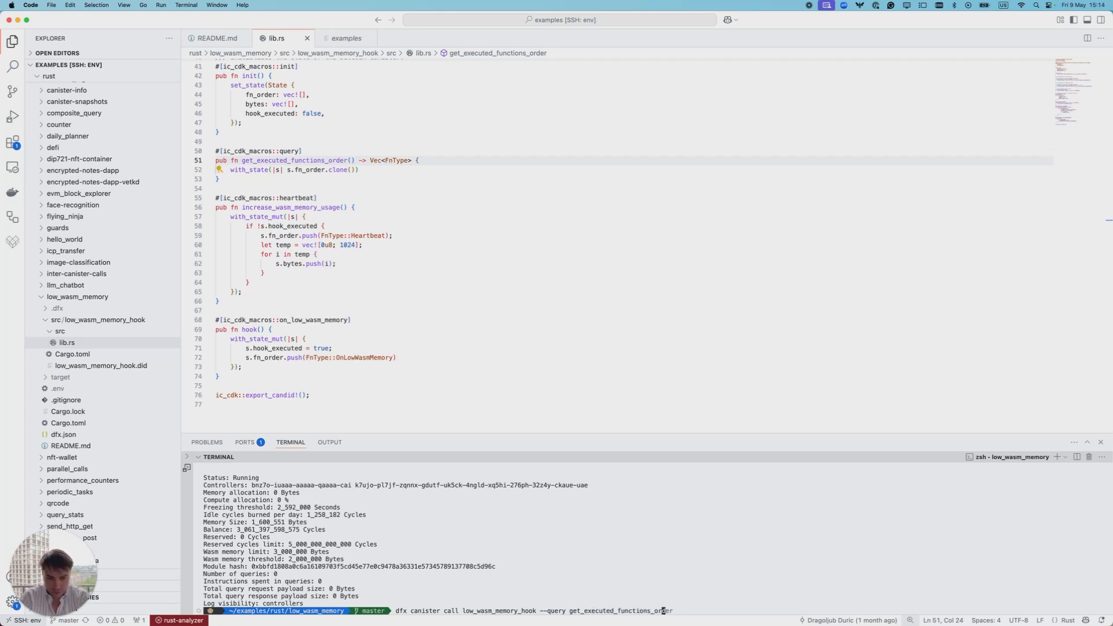
key(Return)
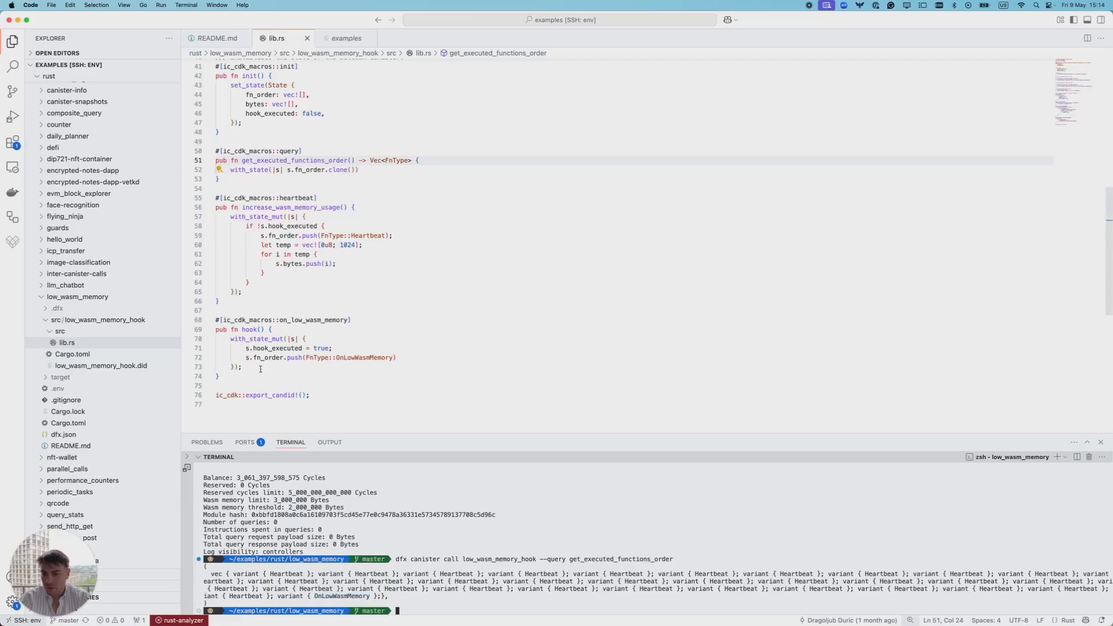
- Highlight every use of hook_executed and revisit the heartbeat's memory-allocating line in lib.rs
double_click(278, 348)
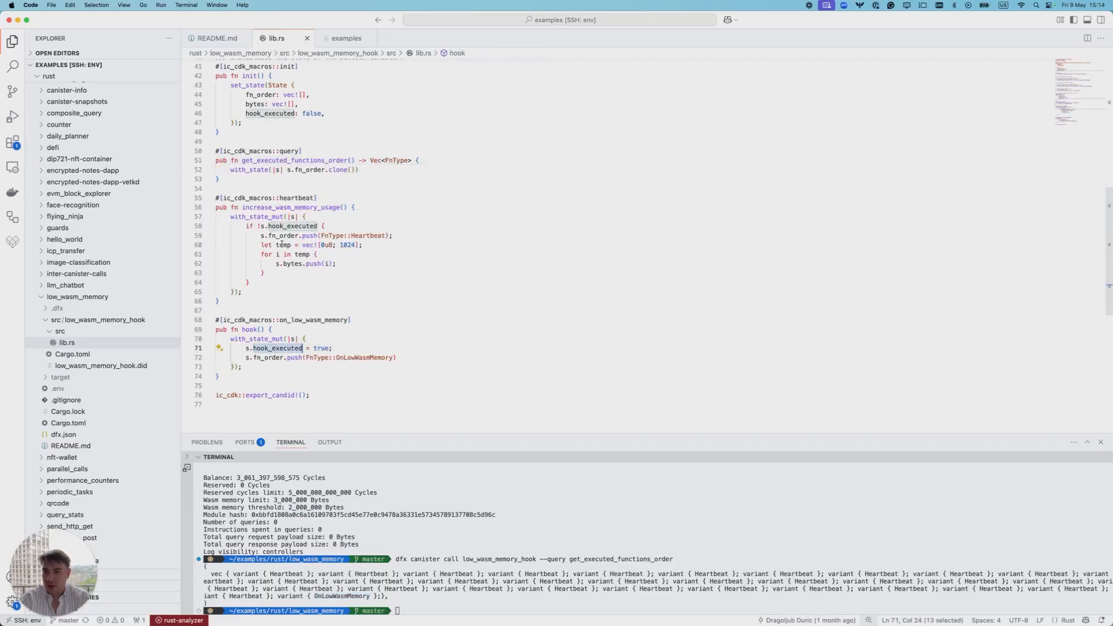
click(282, 244)
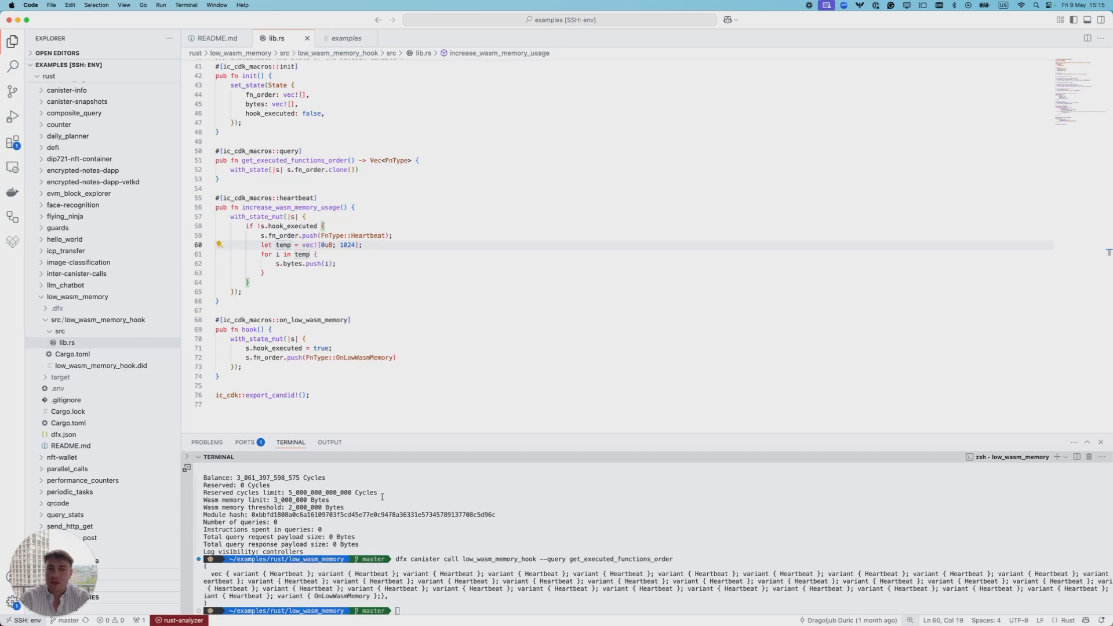
mouse_move(325, 475)
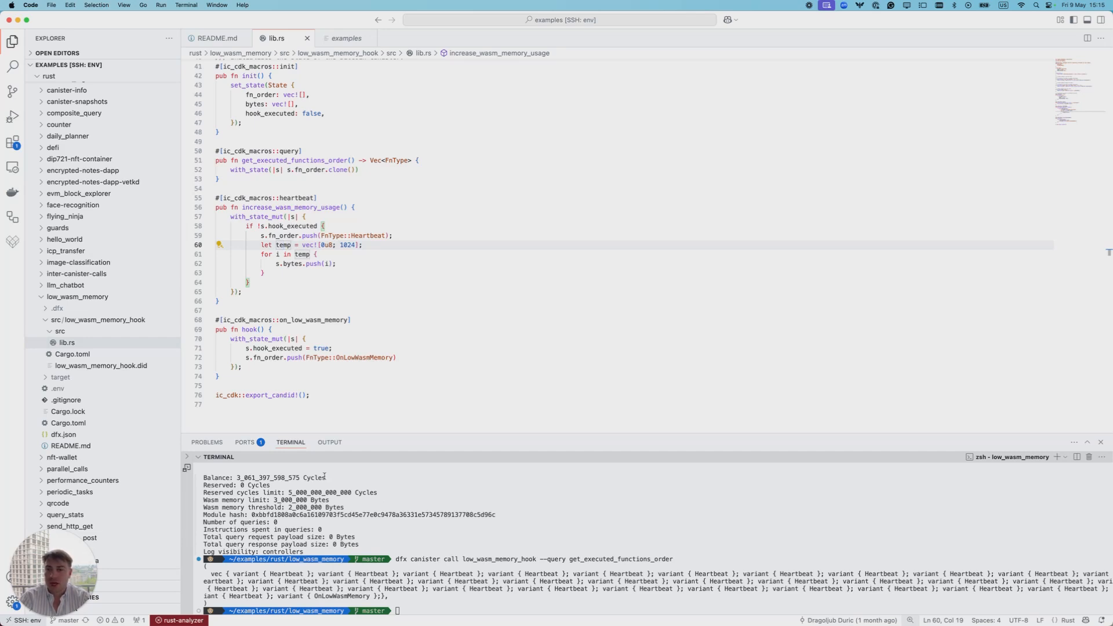
mouse_move(455, 506)
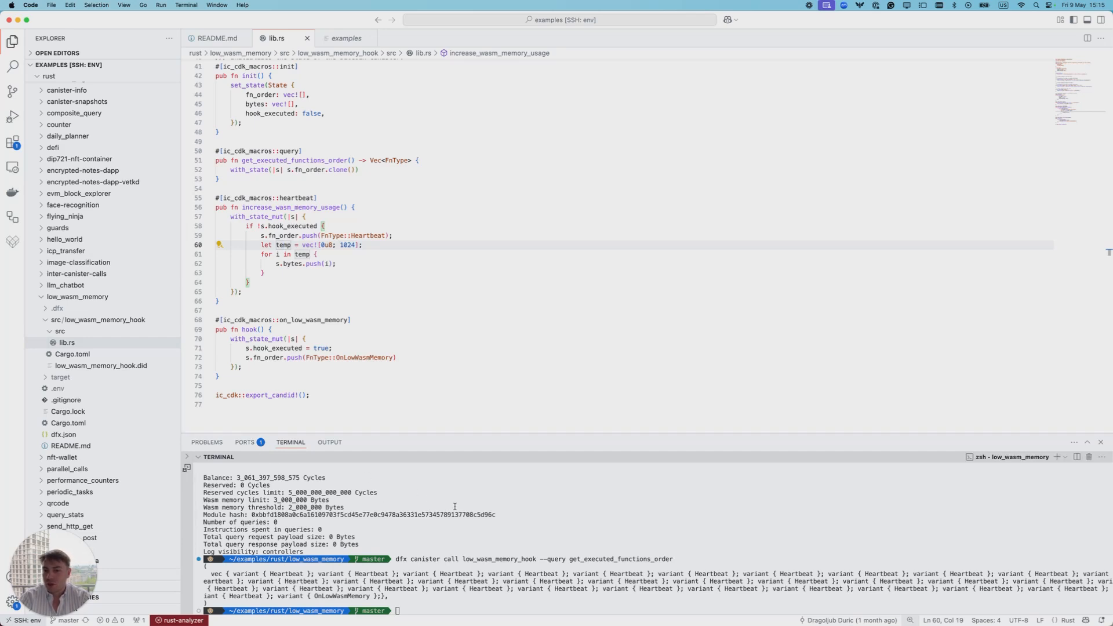